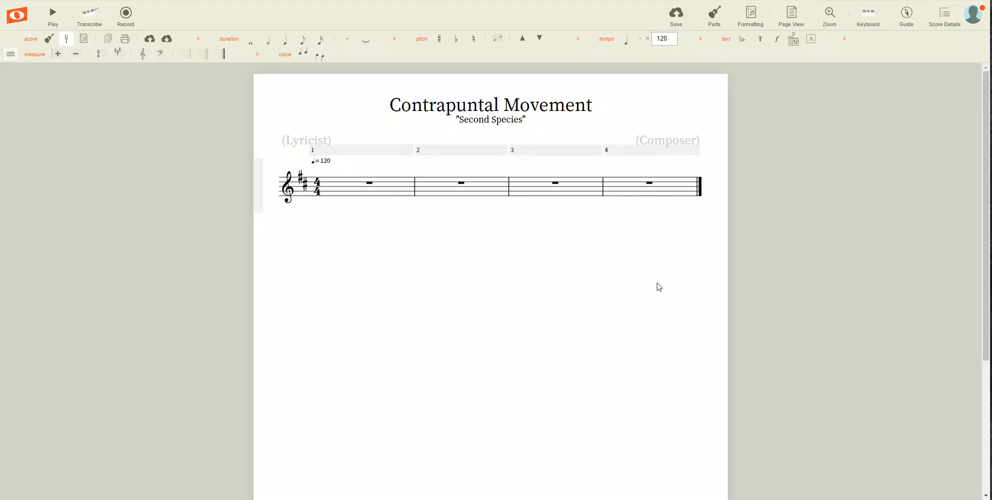
{"action": "mouse_move", "coordinate": [624, 277]}
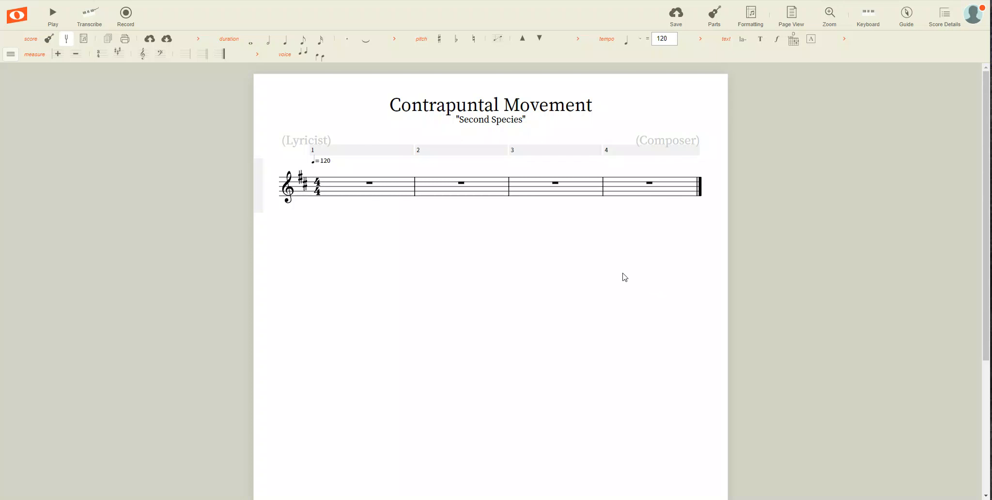
{"action": "mouse_move", "coordinate": [499, 125]}
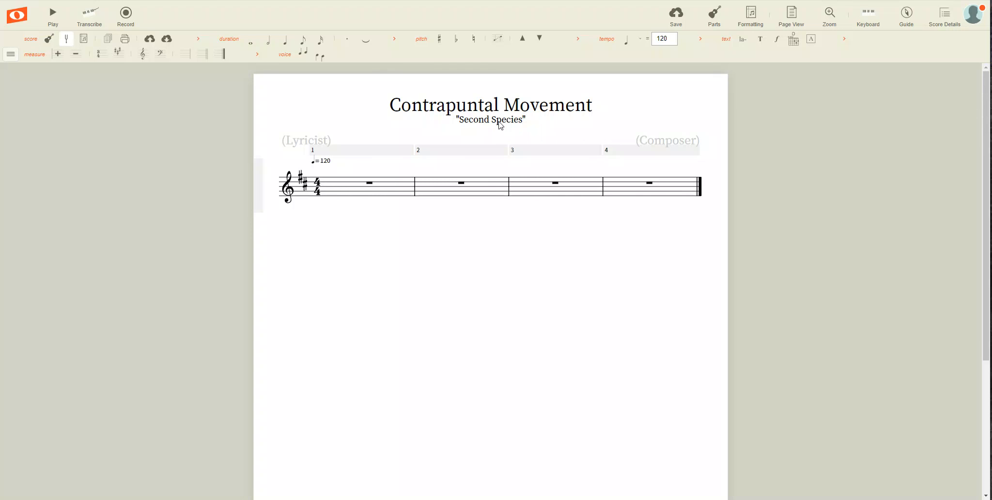
{"action": "mouse_move", "coordinate": [525, 118]}
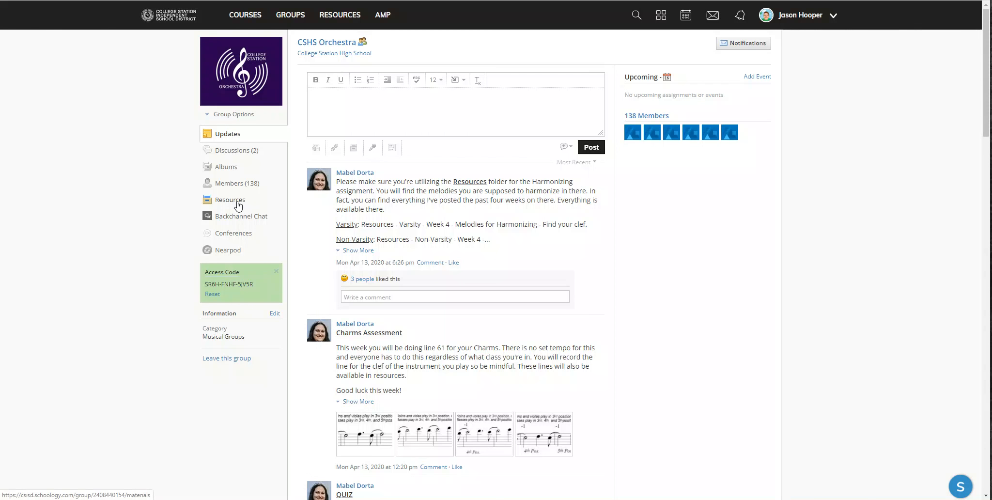
{"action": "left_click", "coordinate": [230, 200]}
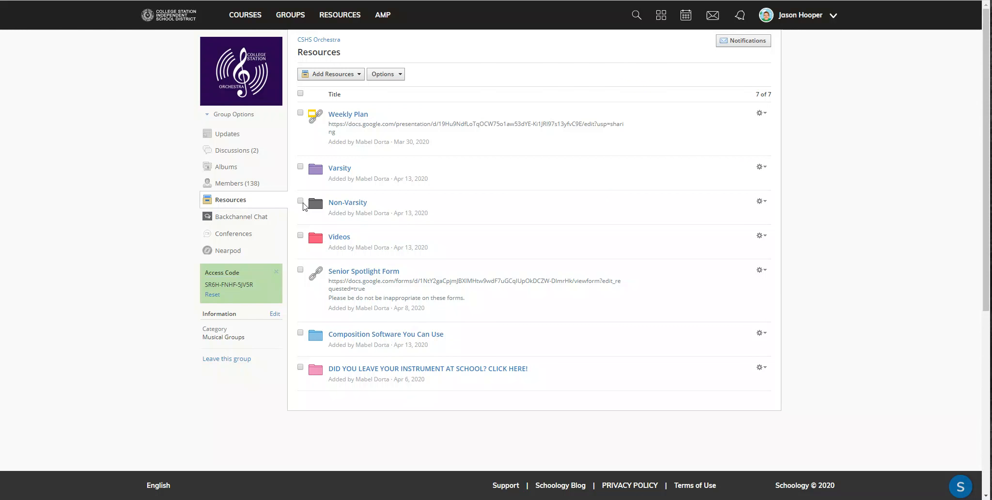
{"action": "mouse_move", "coordinate": [348, 202]}
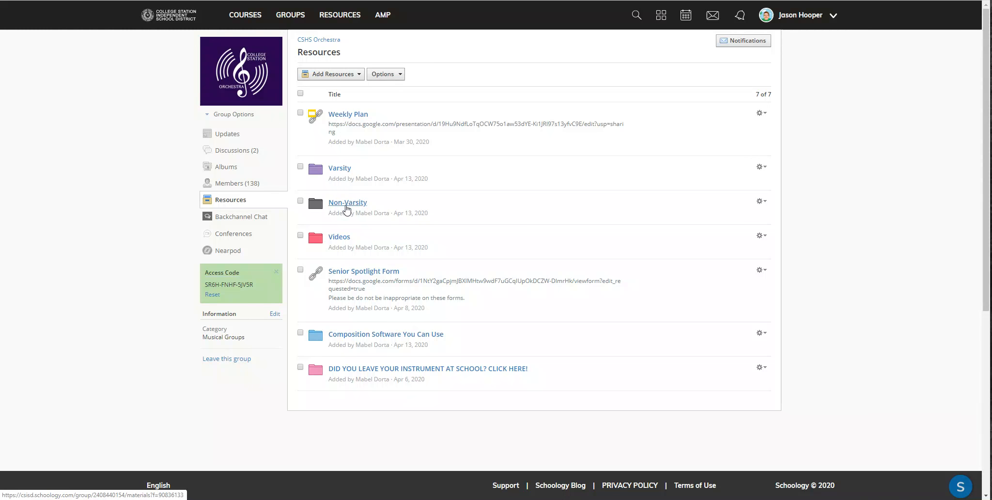
{"action": "left_click", "coordinate": [348, 201]}
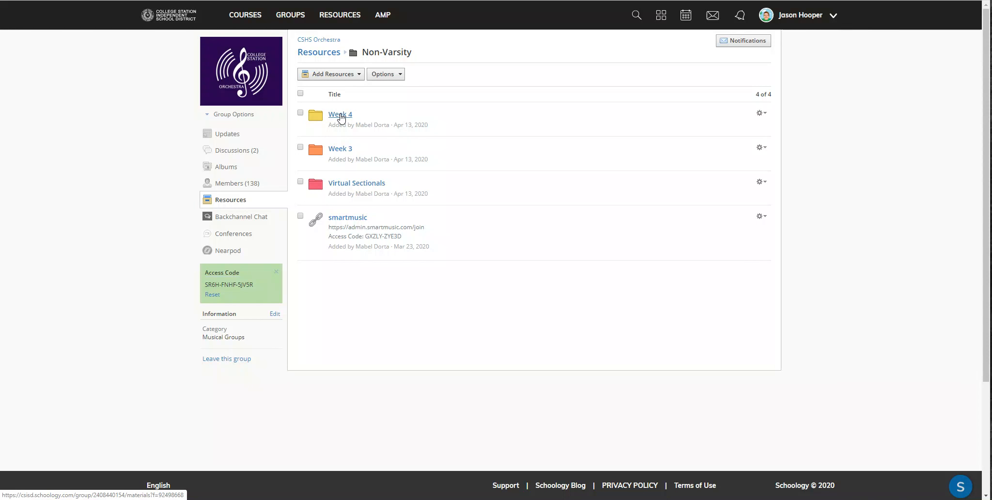
{"action": "left_click", "coordinate": [340, 114]}
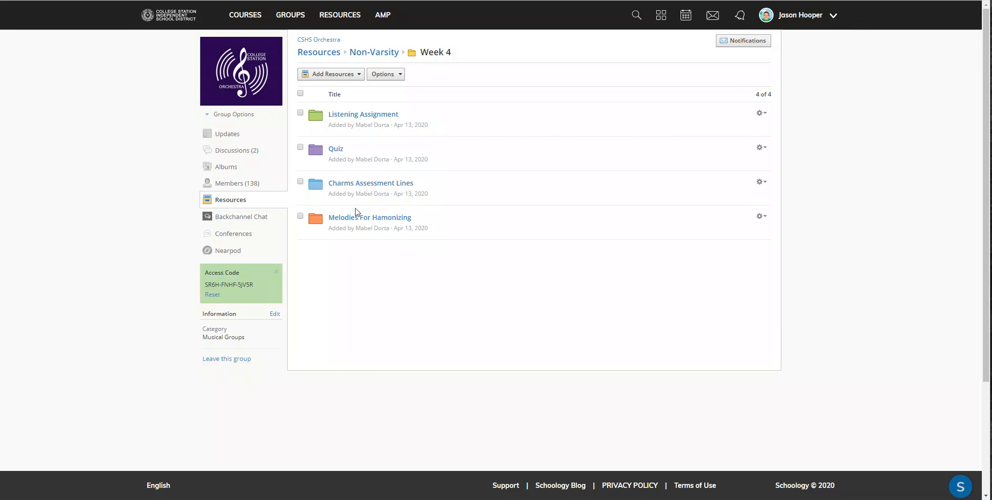
{"action": "left_click", "coordinate": [369, 217]}
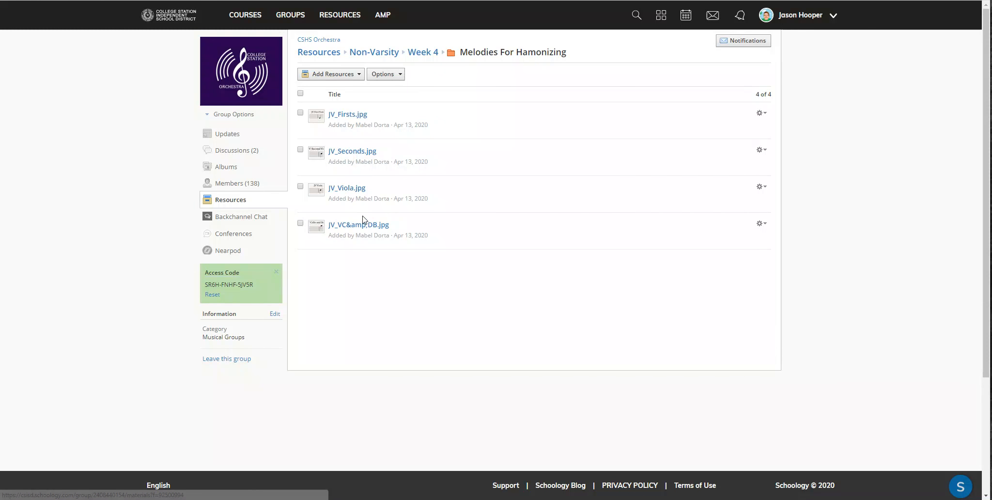
{"action": "mouse_move", "coordinate": [347, 188]}
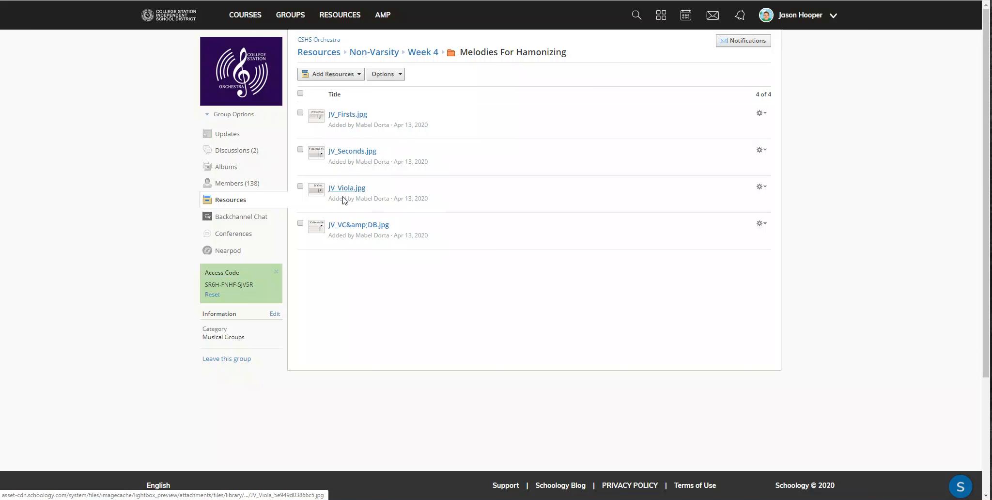
{"action": "mouse_move", "coordinate": [351, 154]}
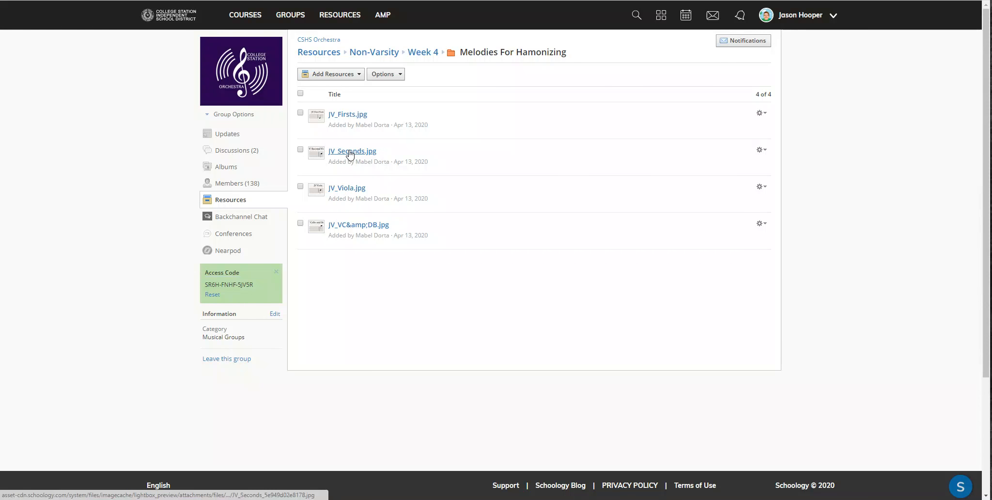
{"action": "left_click", "coordinate": [352, 150]}
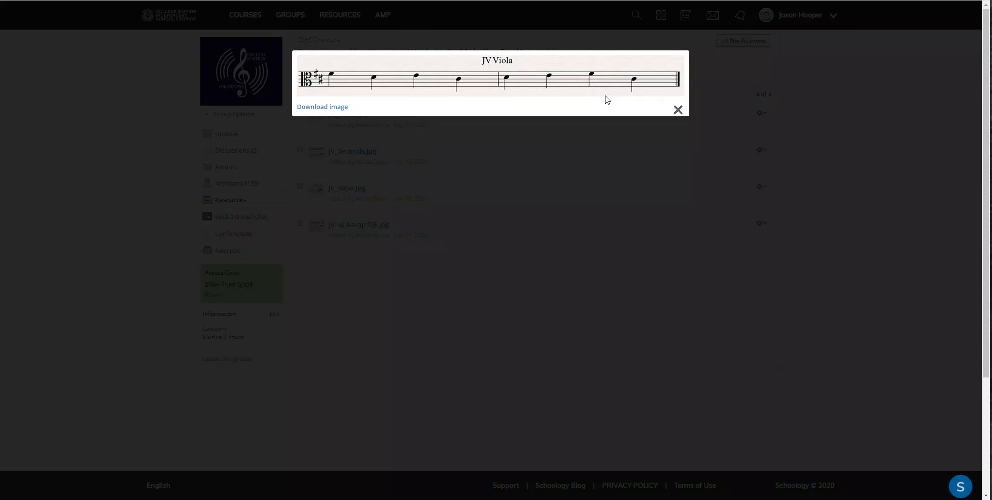
{"action": "left_click", "coordinate": [677, 110]}
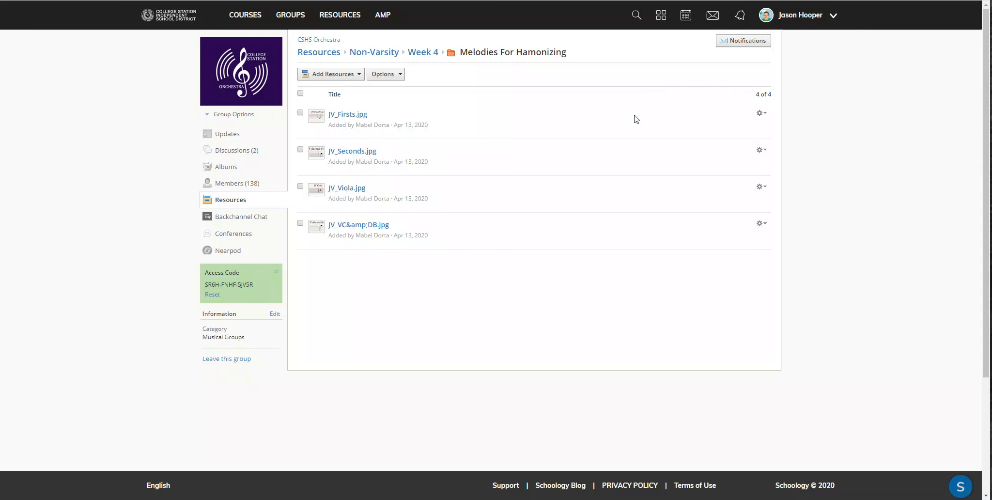
{"action": "mouse_move", "coordinate": [227, 134]}
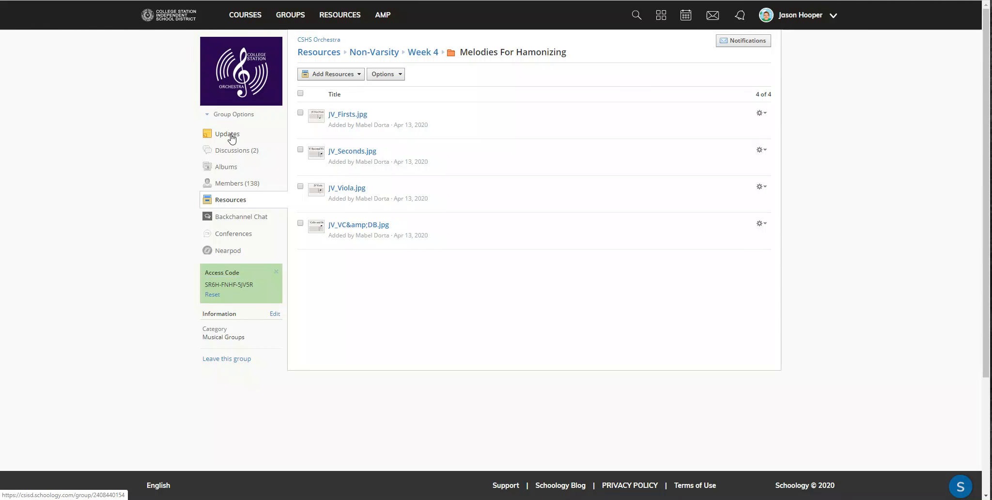
{"action": "left_click", "coordinate": [227, 133]}
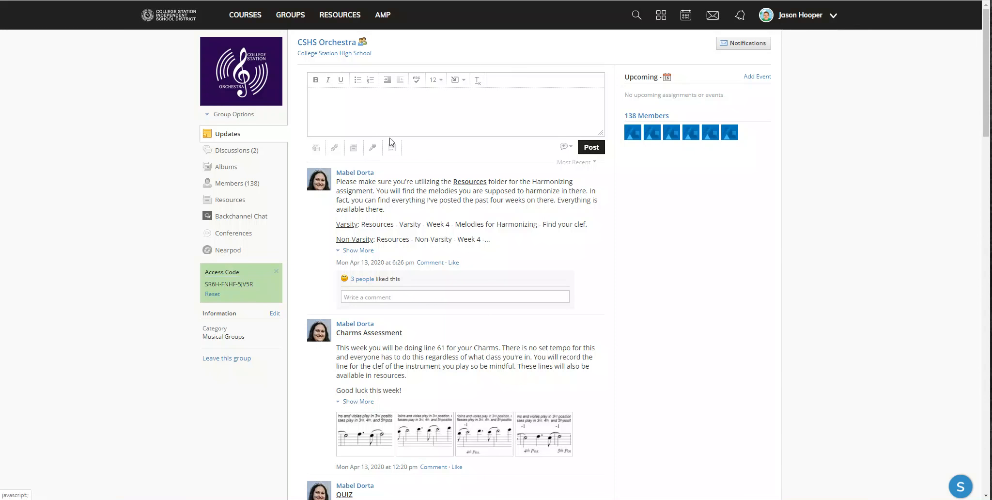
Navigate into the Harmonizing Melodies - Week 4 discussion and browse down through the posts
{"action": "left_click", "coordinate": [237, 150]}
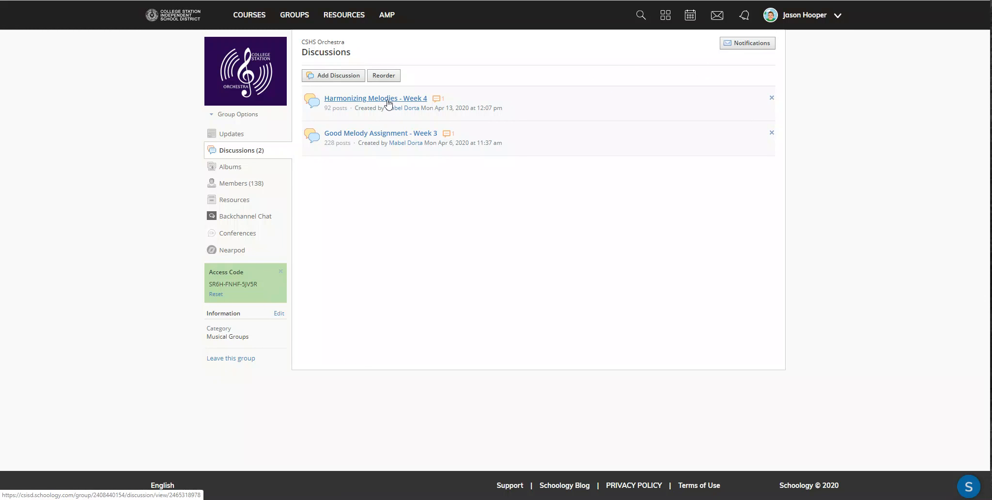
{"action": "left_click", "coordinate": [374, 98]}
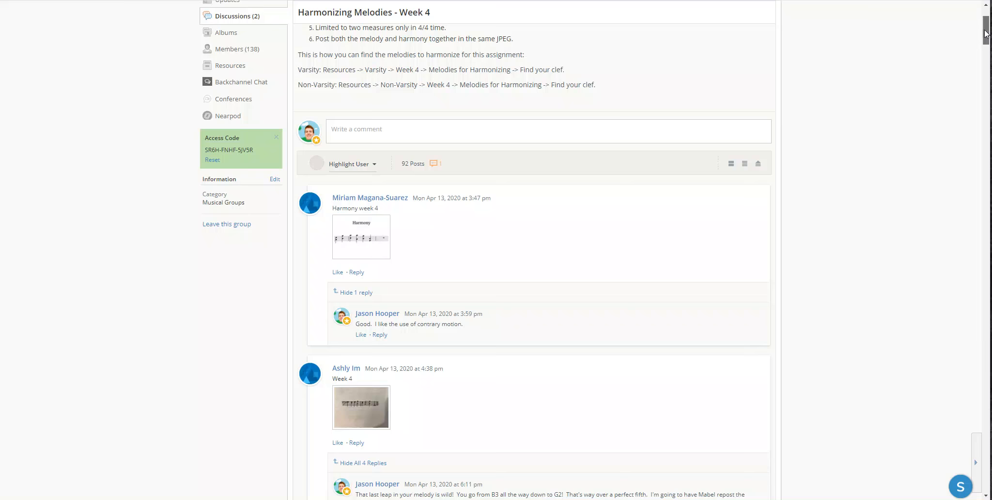
{"action": "scroll", "scroll_direction": "down", "scroll_amount": 3}
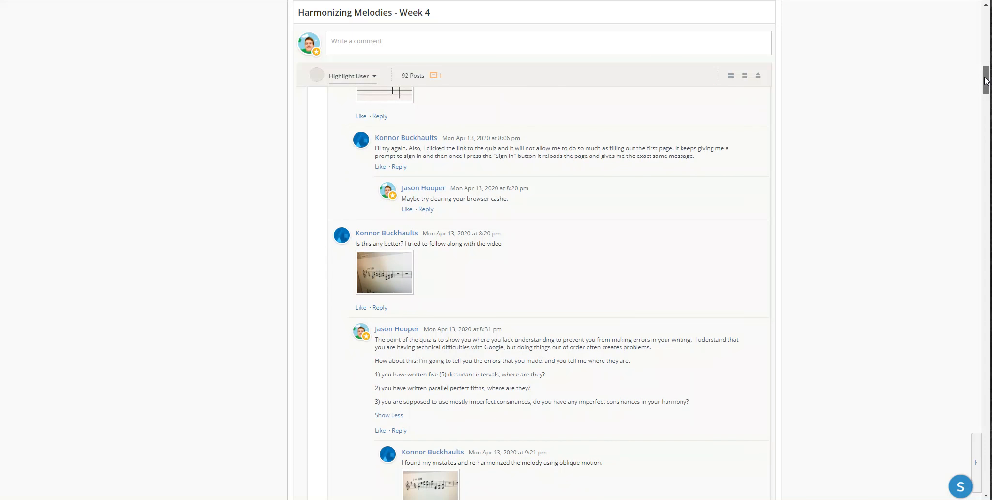
{"action": "scroll", "scroll_direction": "down", "scroll_amount": 3}
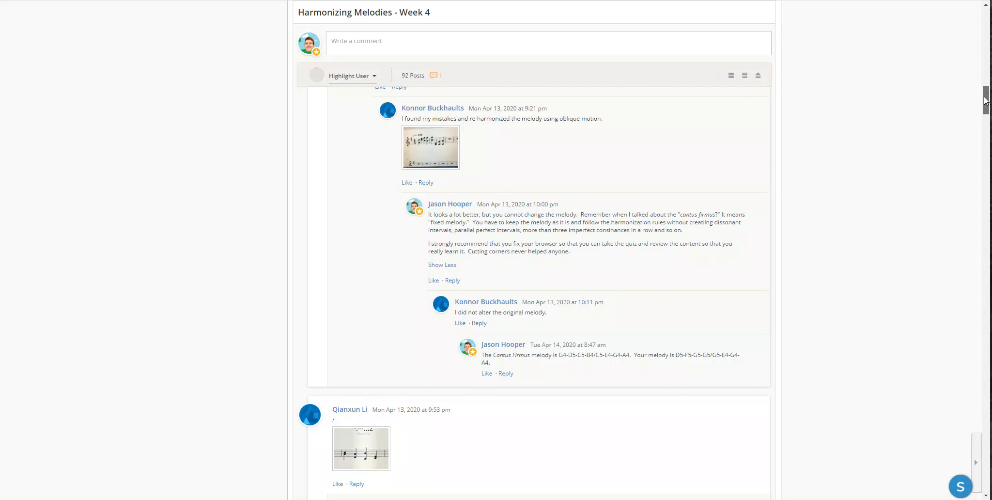
Scroll further to a student's revised harmonization post and enlarge its photo
{"action": "scroll", "scroll_direction": "down", "scroll_amount": 3}
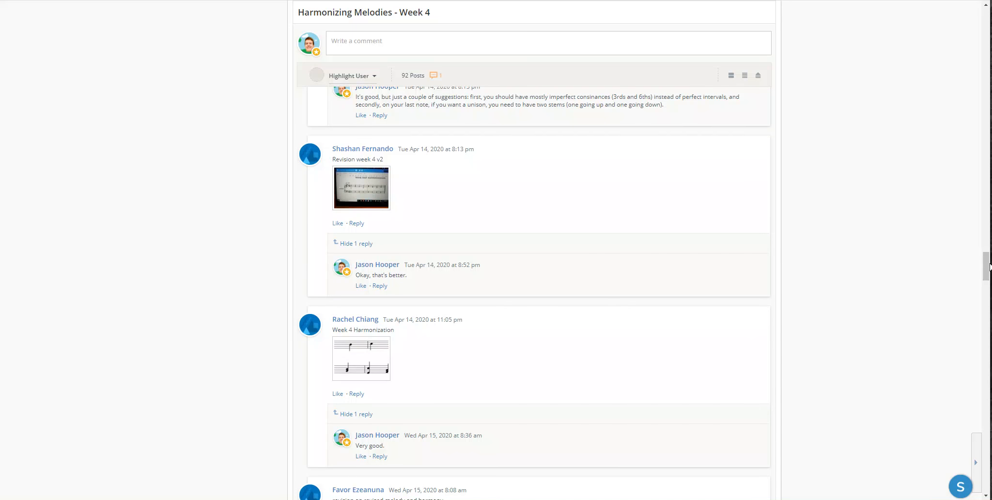
{"action": "scroll", "scroll_direction": "down", "scroll_amount": 3}
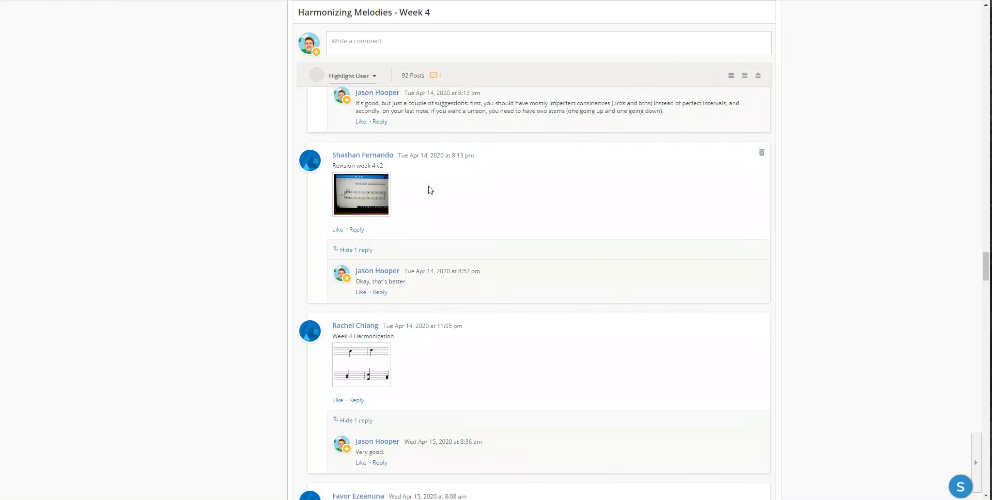
{"action": "left_click", "coordinate": [361, 194]}
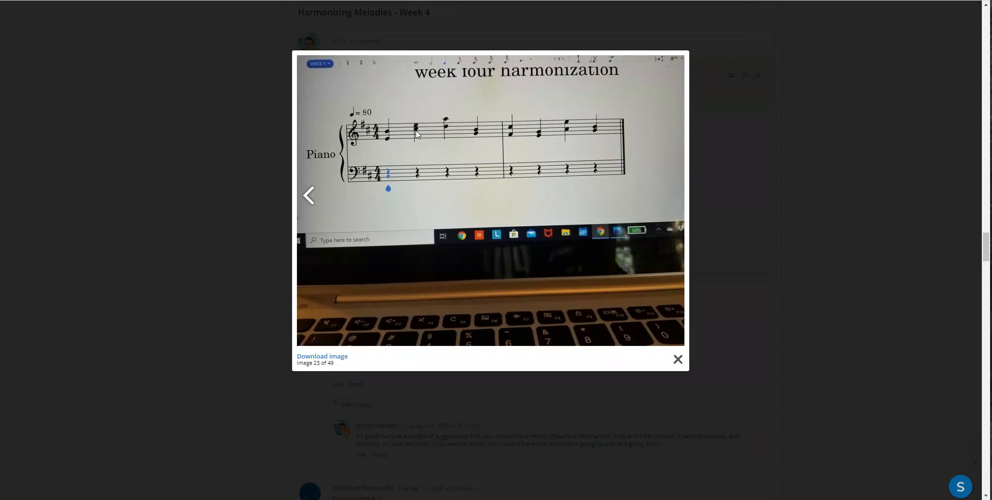
{"action": "mouse_move", "coordinate": [392, 137]}
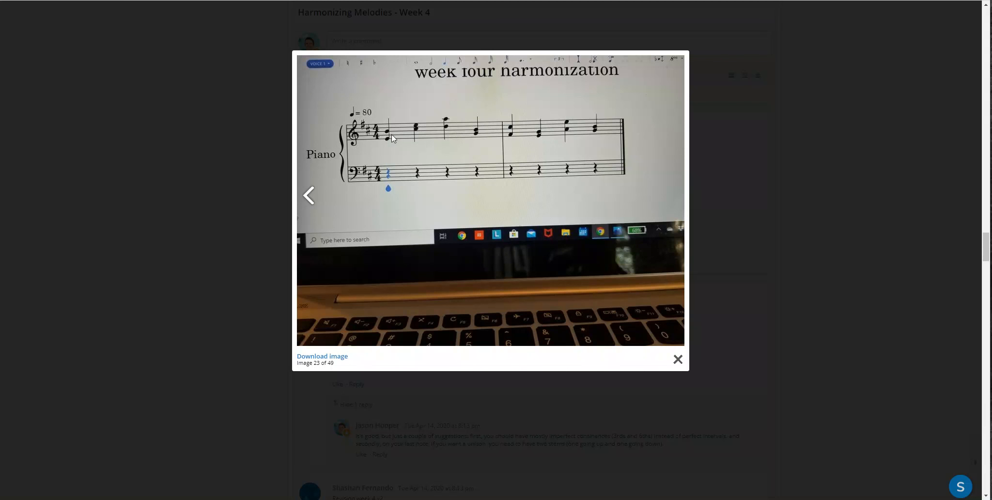
{"action": "mouse_move", "coordinate": [526, 153]}
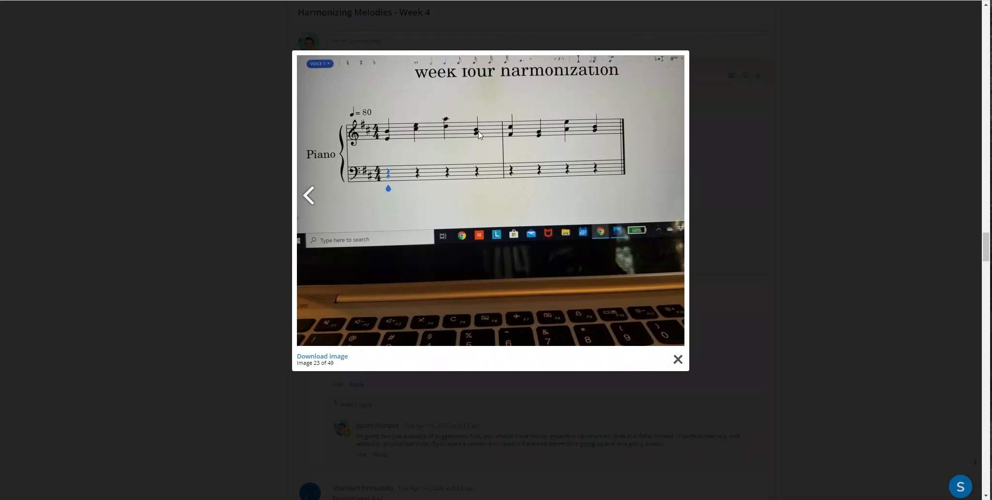
{"action": "mouse_move", "coordinate": [458, 131]}
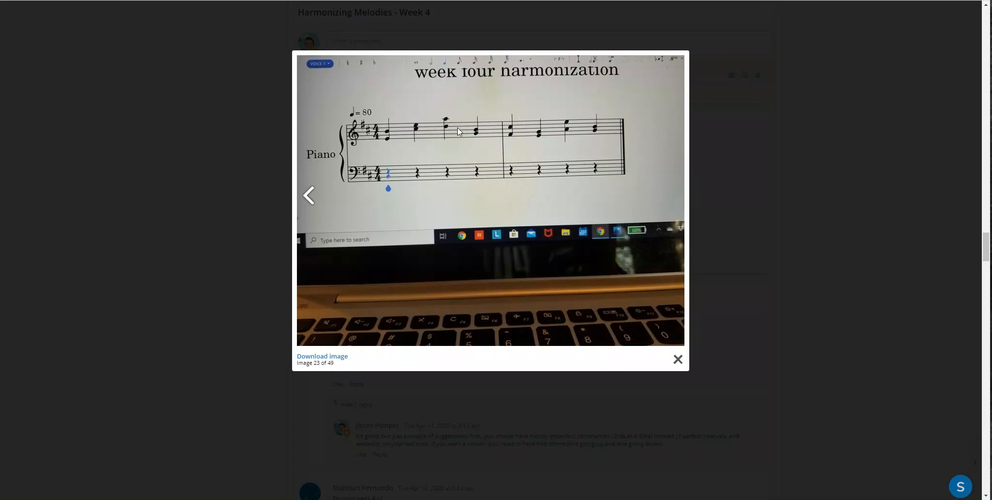
{"action": "mouse_move", "coordinate": [417, 130]}
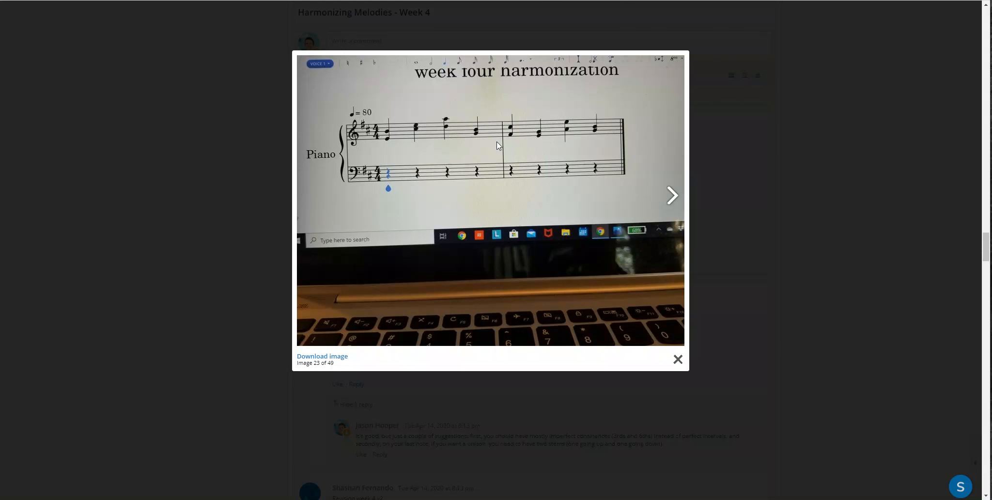
{"action": "mouse_move", "coordinate": [508, 137]}
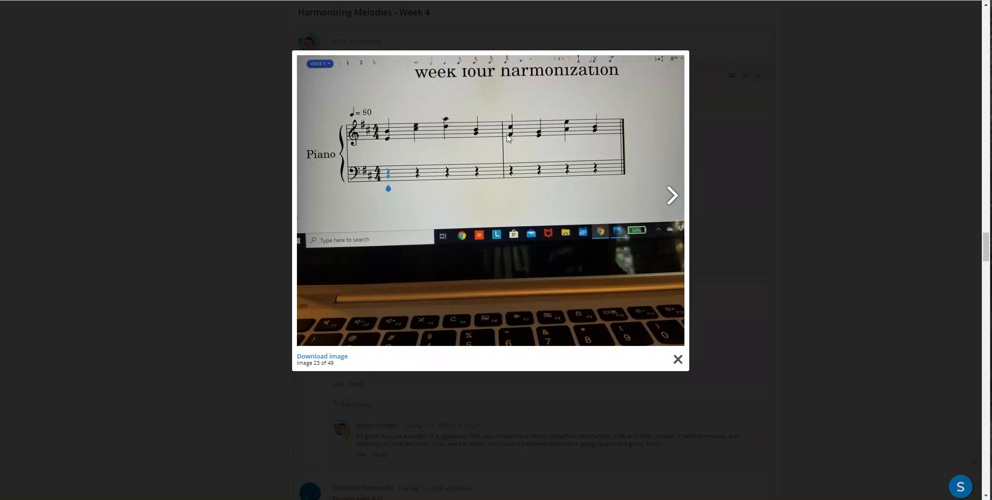
{"action": "mouse_move", "coordinate": [514, 135]}
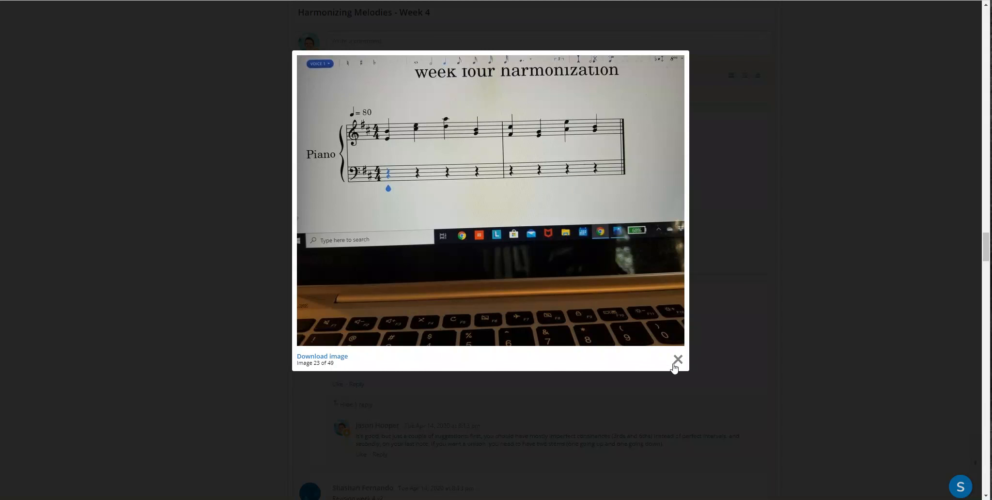
Close the enlarged week four harmonization photo to return to the discussion posts
{"action": "left_click", "coordinate": [677, 359]}
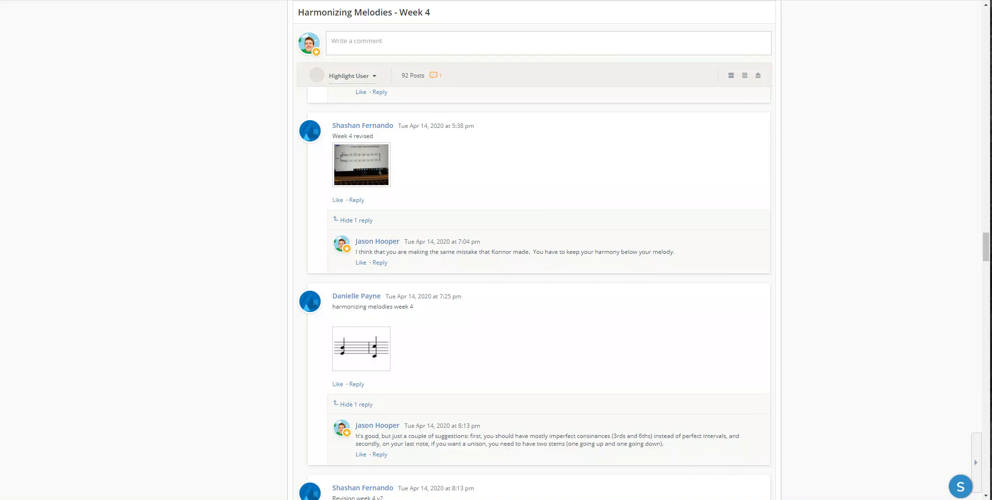